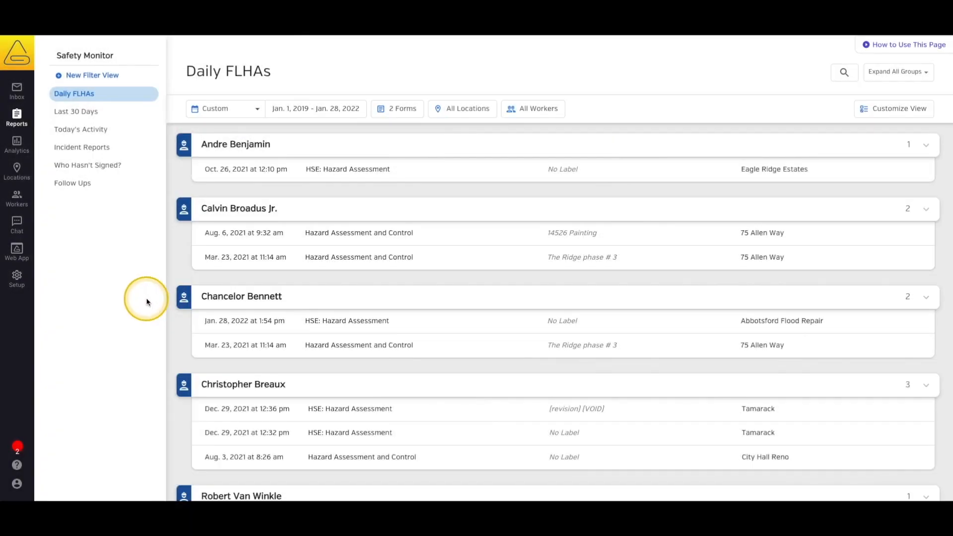
- Open the Resource Library from the Setup menu
left_click(17, 277)
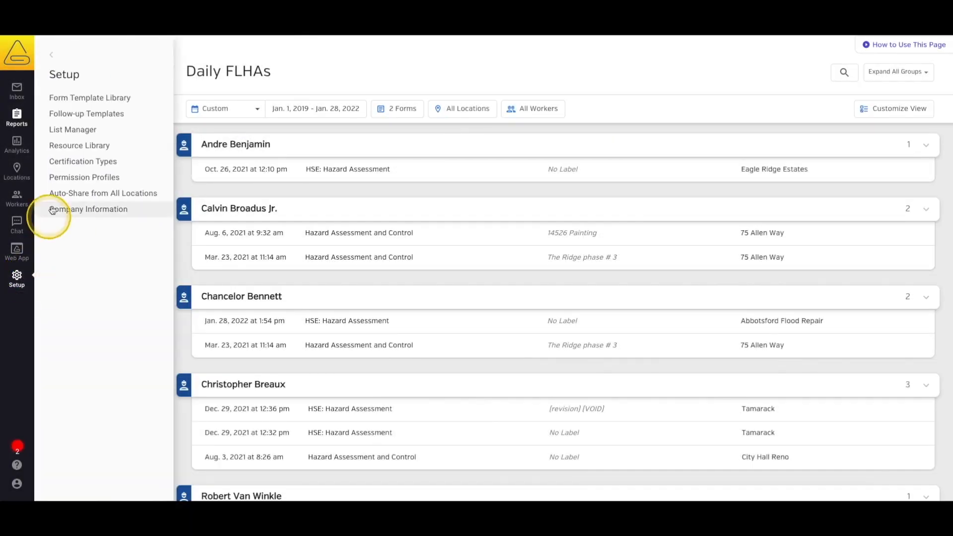
left_click(79, 145)
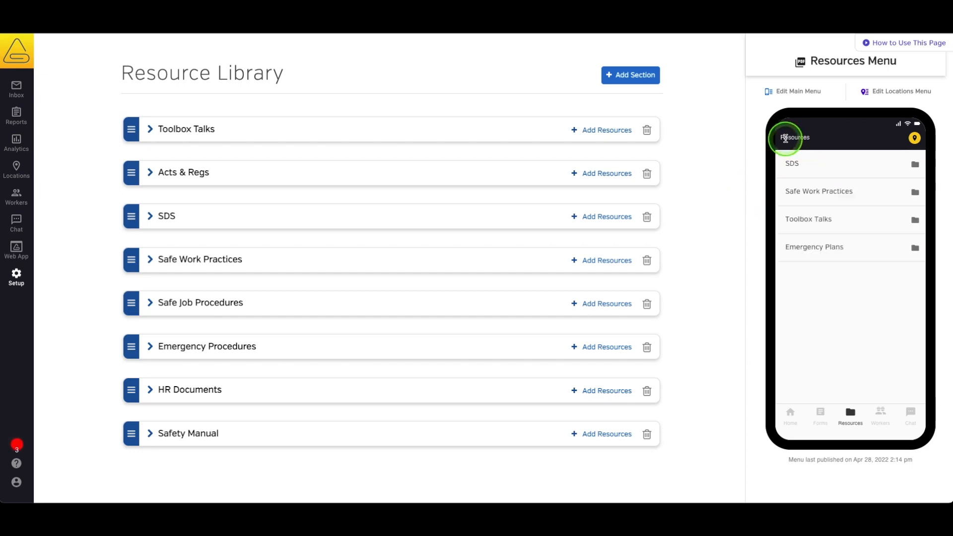
mouse_move(750, 192)
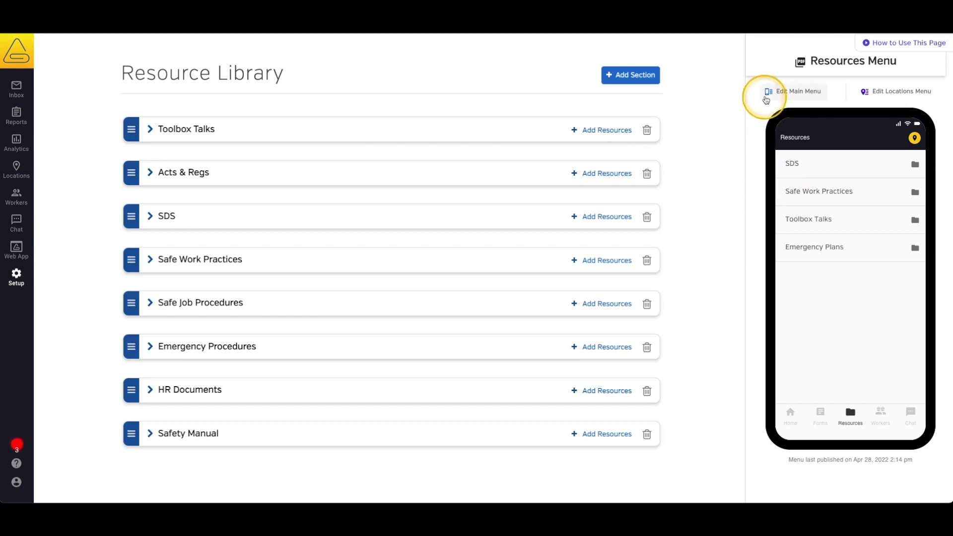
- Edit the Main Menu and create a new folder named 'HR Documents'
left_click(792, 91)
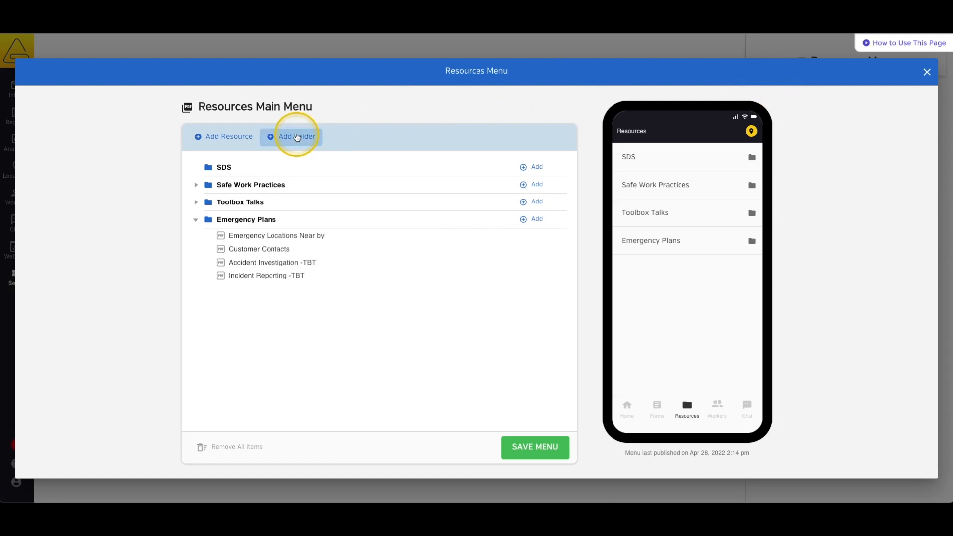
left_click(297, 137)
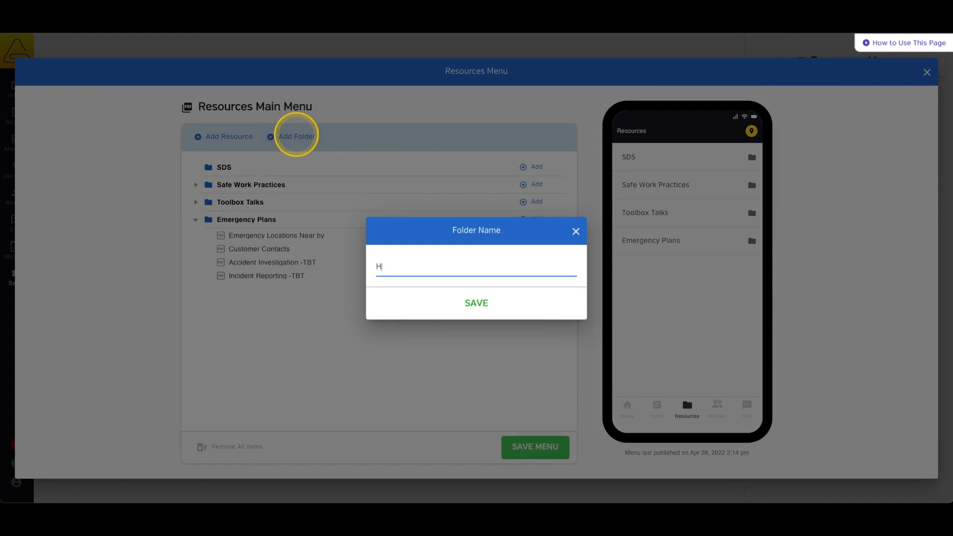
type("R Documents")
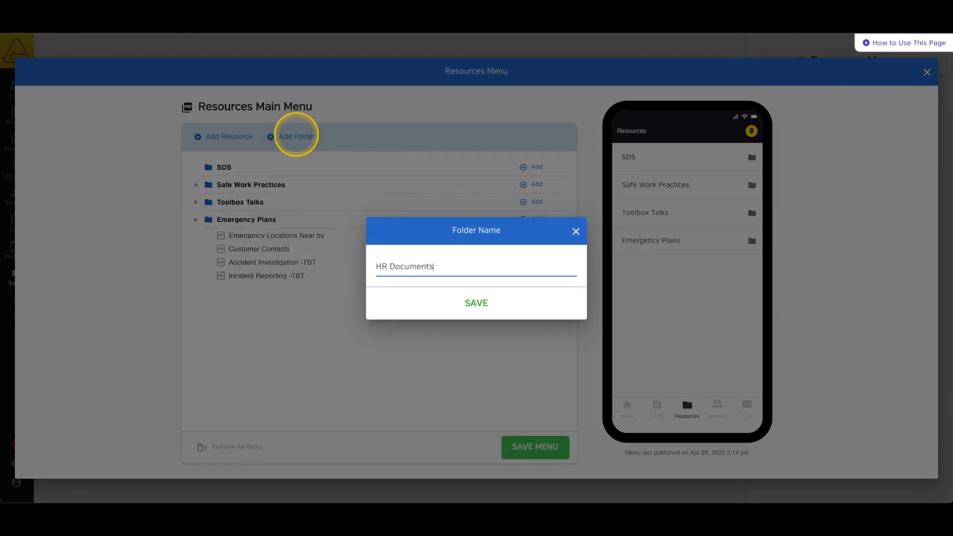
left_click(476, 302)
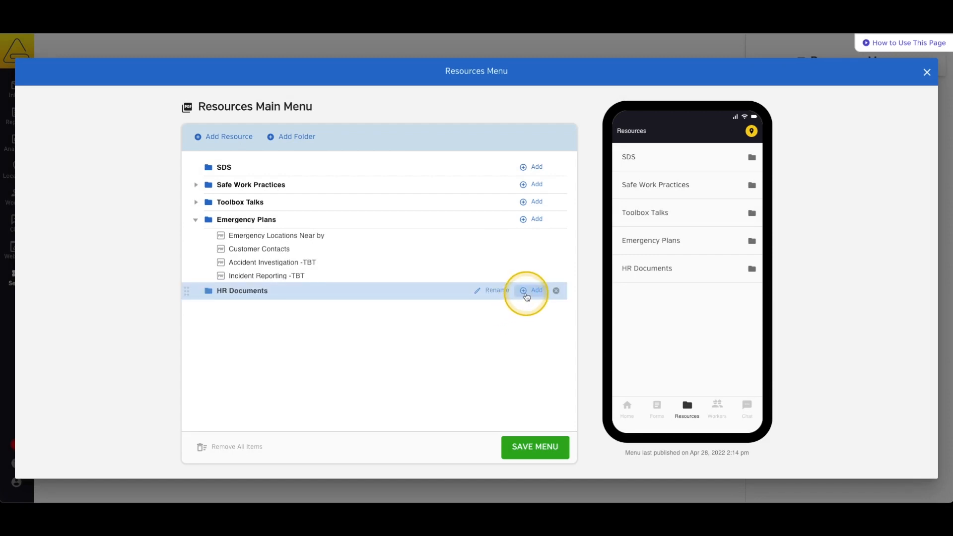
- Add Emergency Locations Near by from Emergency Procedures, then start adding resources into HR Documents
left_click(228, 136)
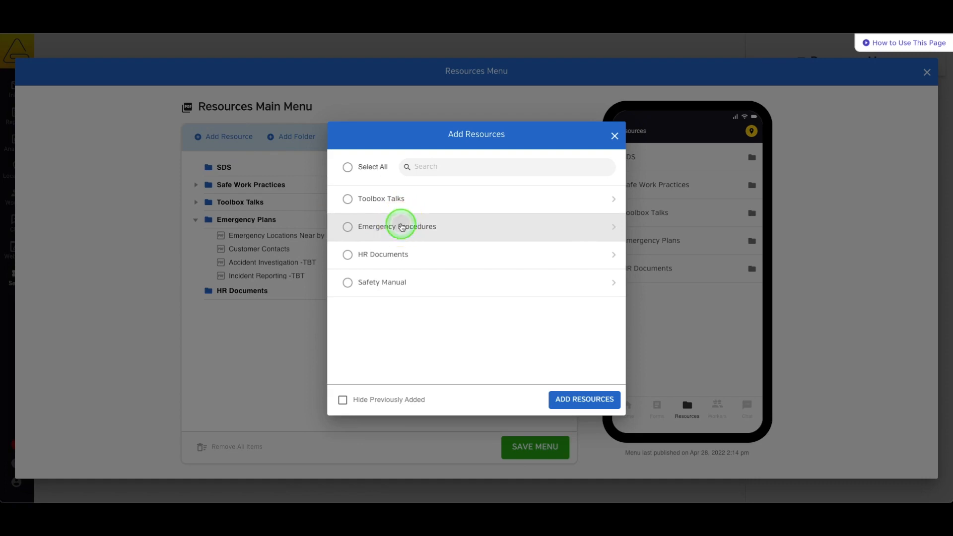
left_click(397, 227)
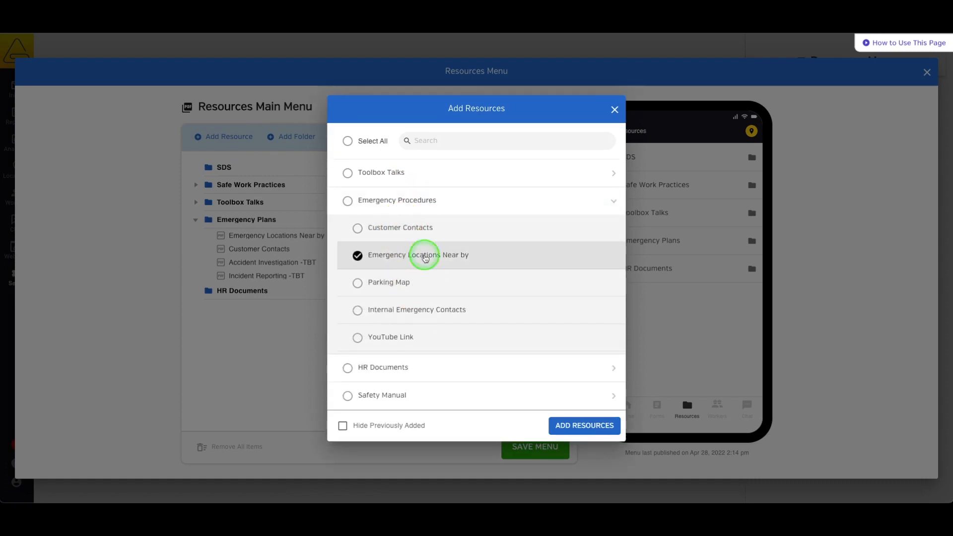
left_click(584, 426)
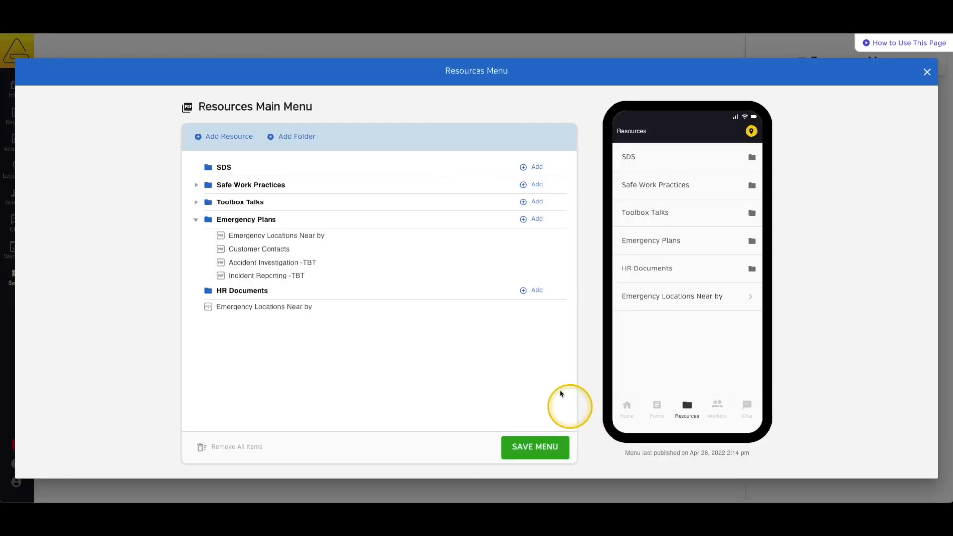
left_click(536, 290)
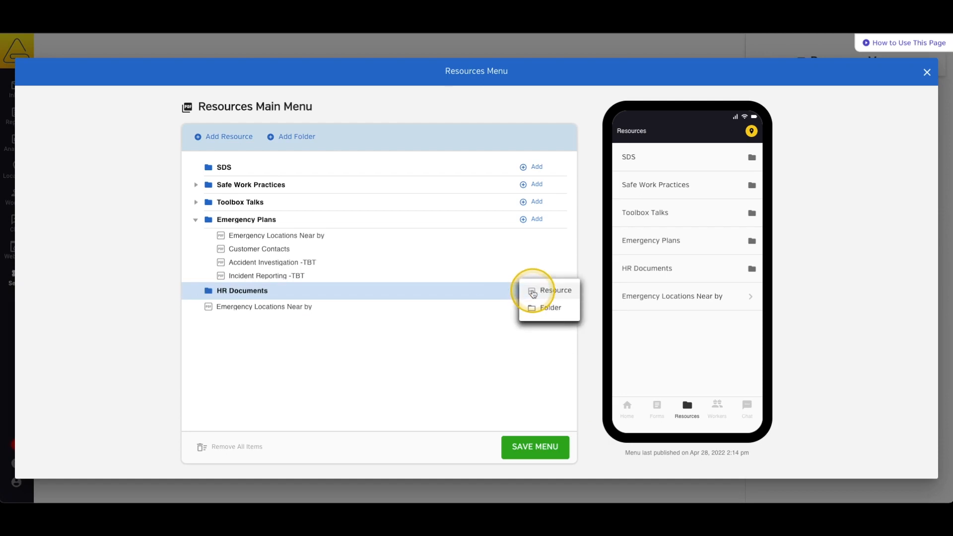
left_click(555, 290)
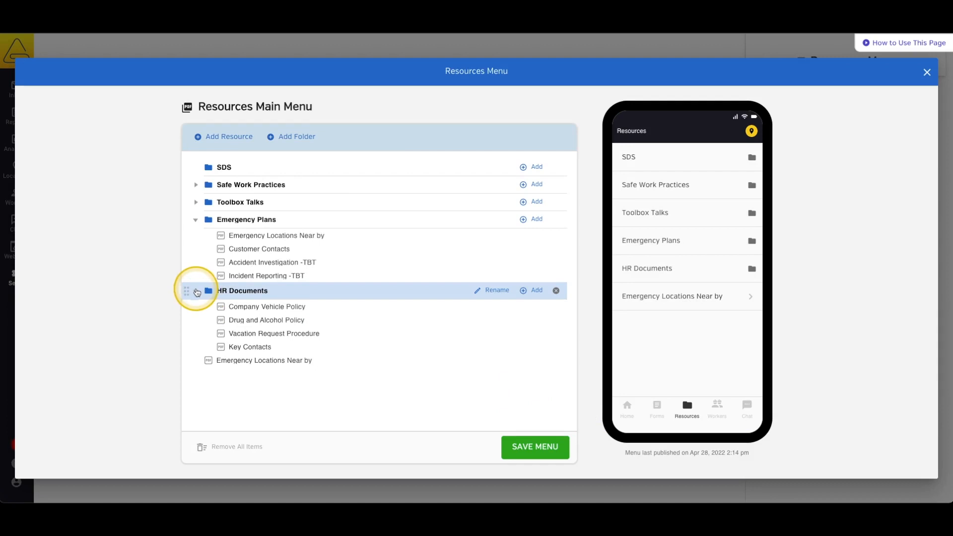
mouse_move(245, 389)
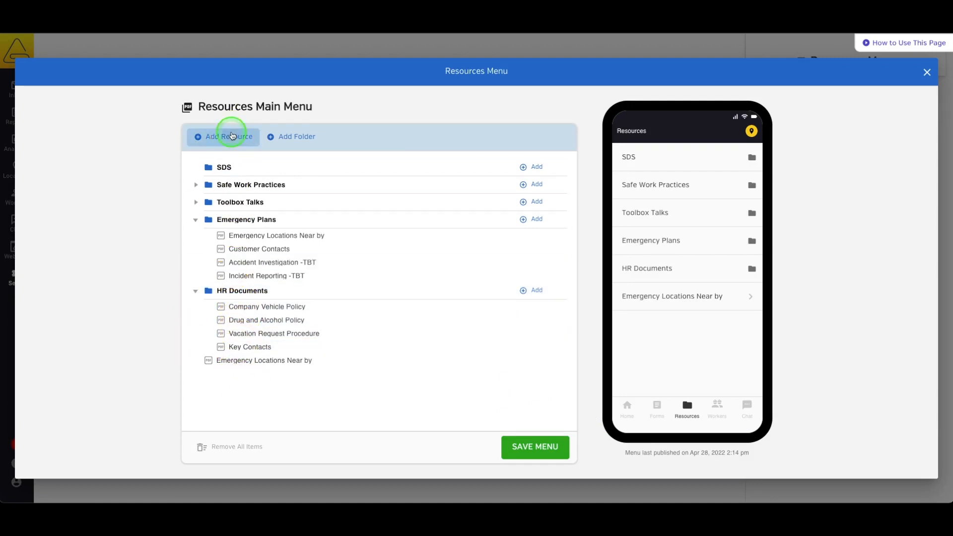
- Select the whole Safety Manual section (chapters 1–4) in the Add Resources dialog
left_click(228, 137)
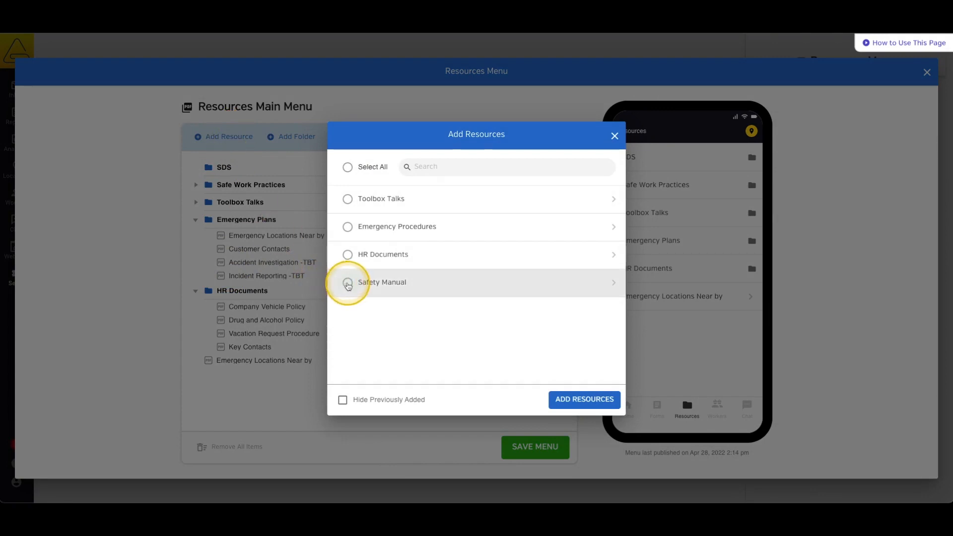
left_click(347, 282)
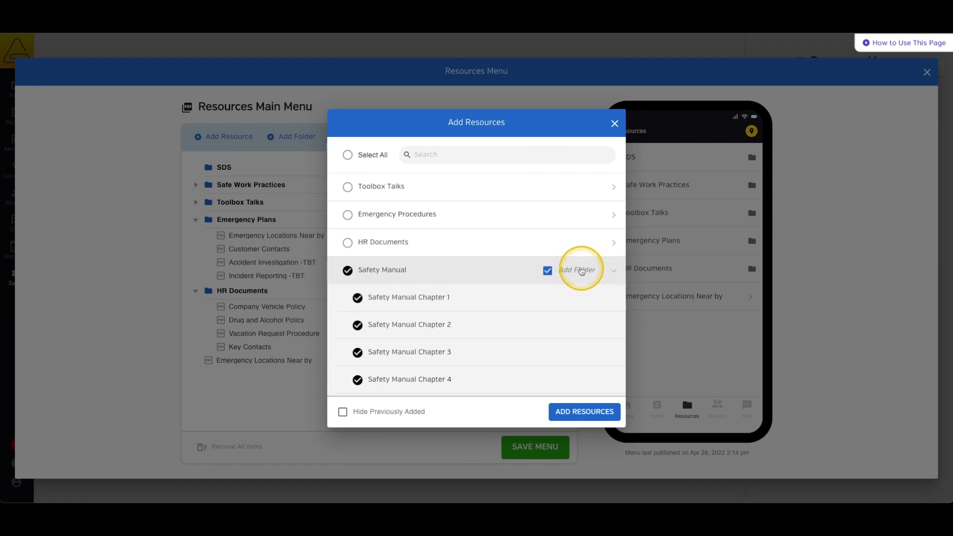
mouse_move(579, 274)
type("HR Documentation")
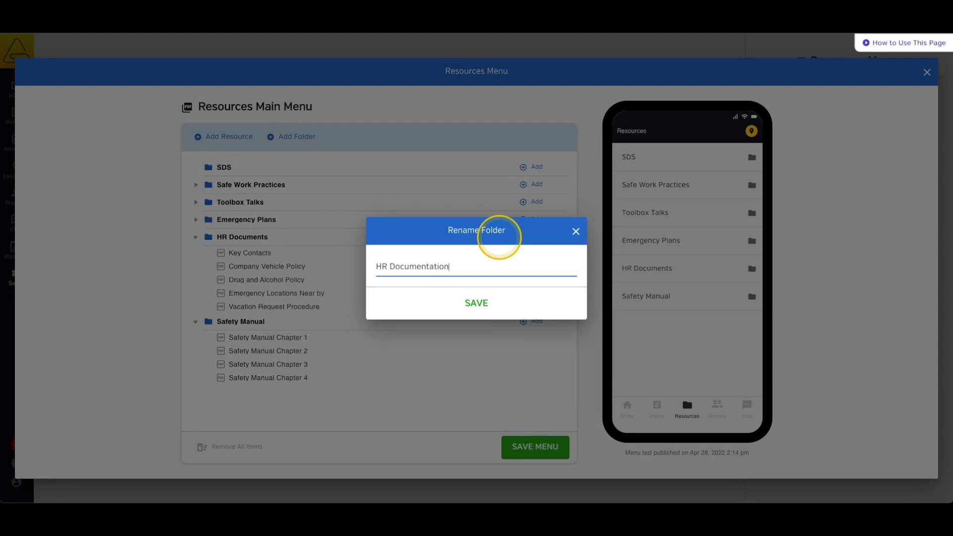
- Confirm the 'HR Documentation' rename, delete the SDS folder, and save the menu
left_click(476, 303)
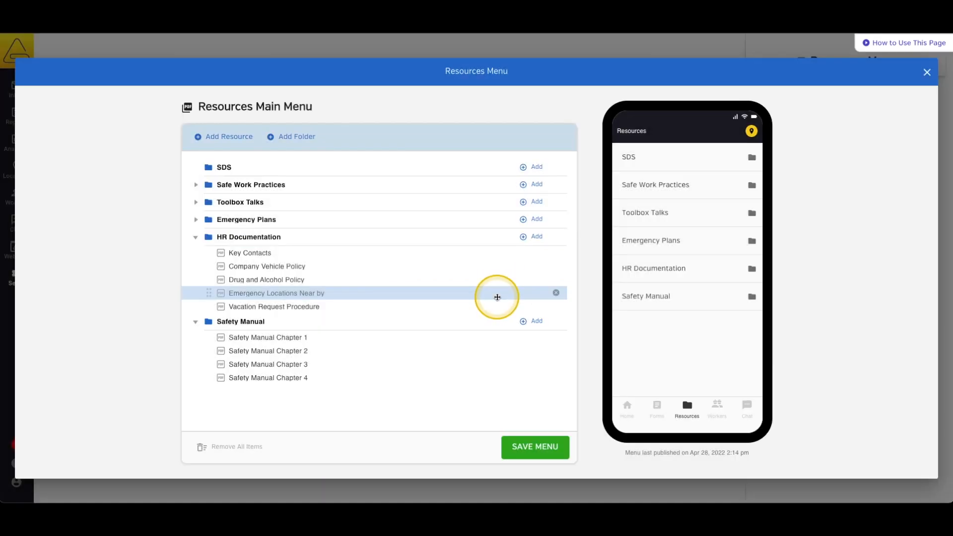
mouse_move(556, 168)
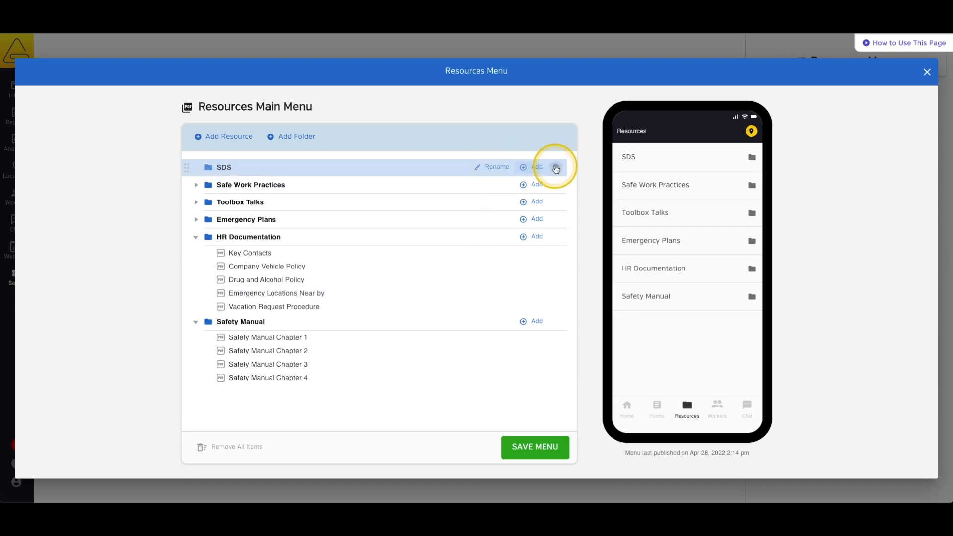
left_click(556, 168)
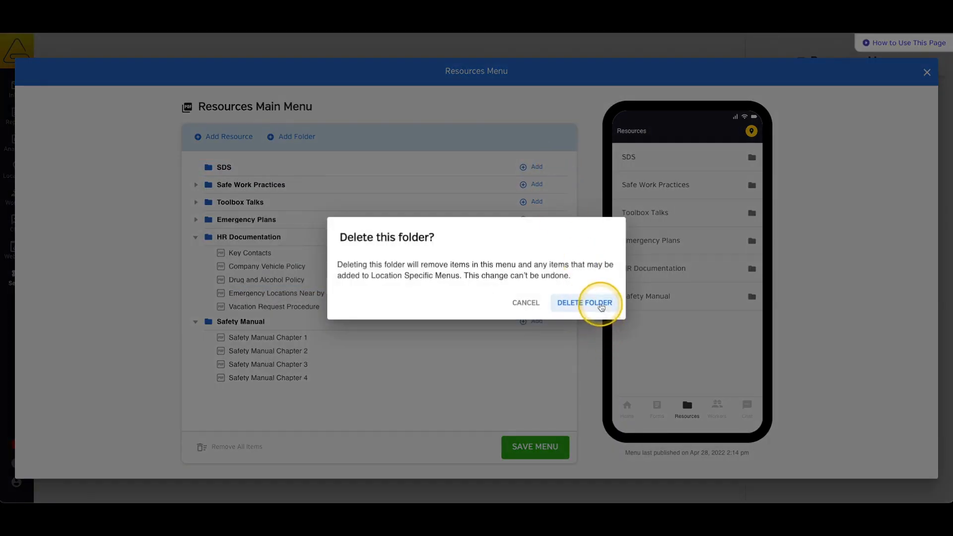
left_click(585, 302)
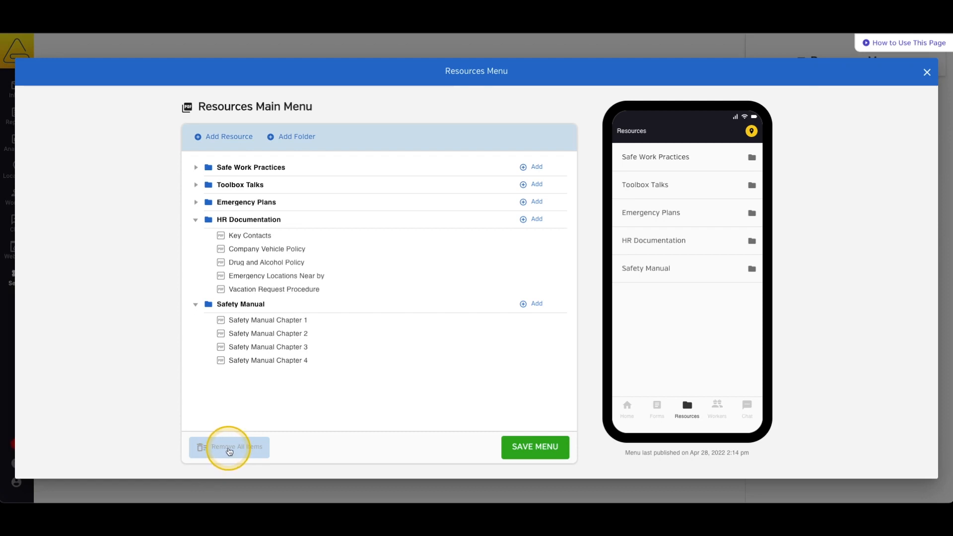
mouse_move(542, 448)
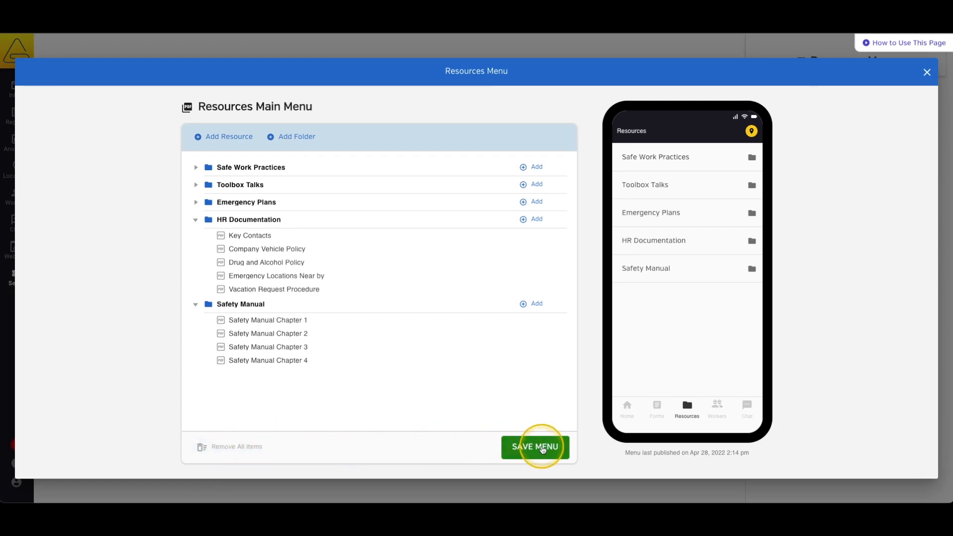
left_click(536, 447)
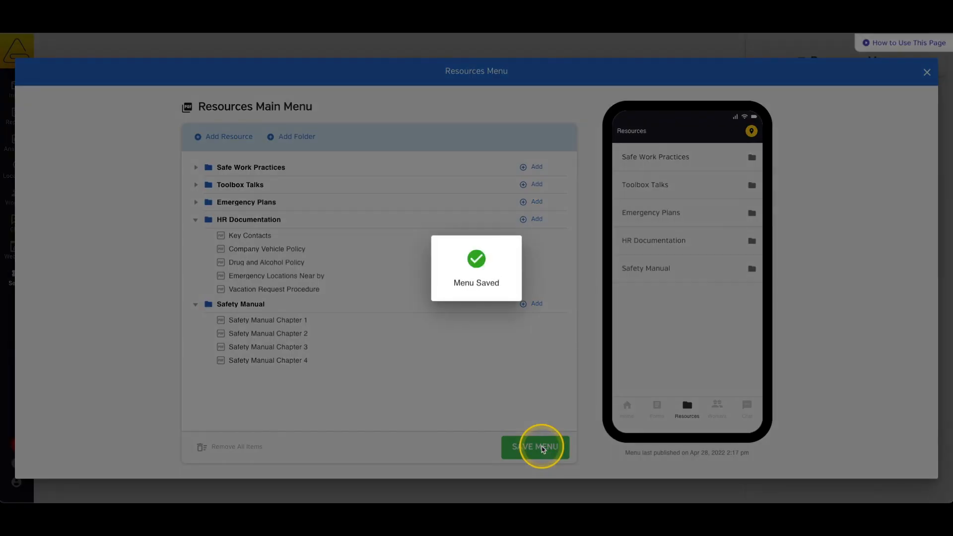